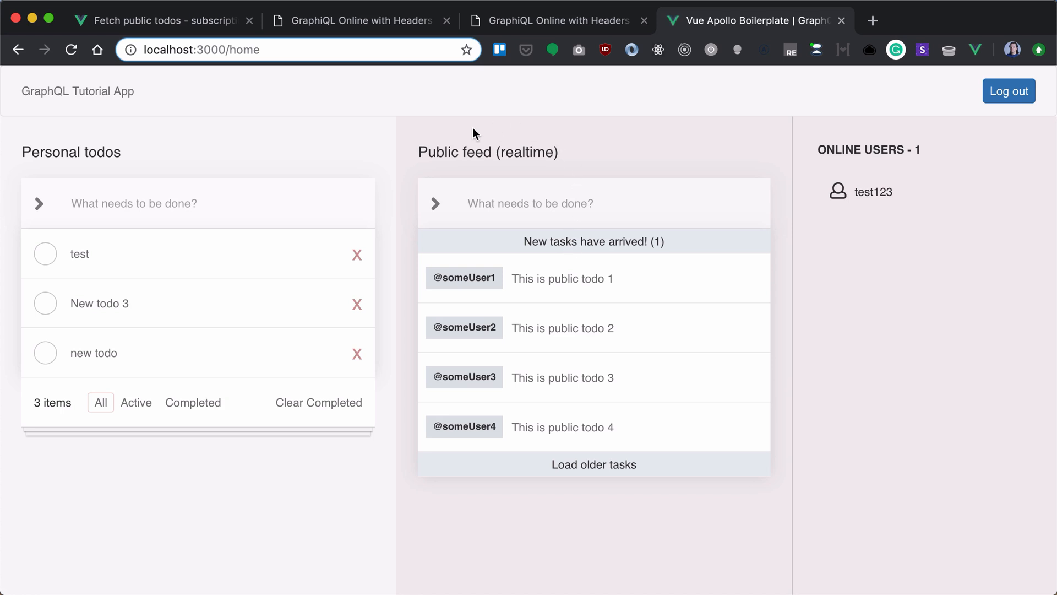
{"action": "mouse_move", "coordinate": [561, 168]}
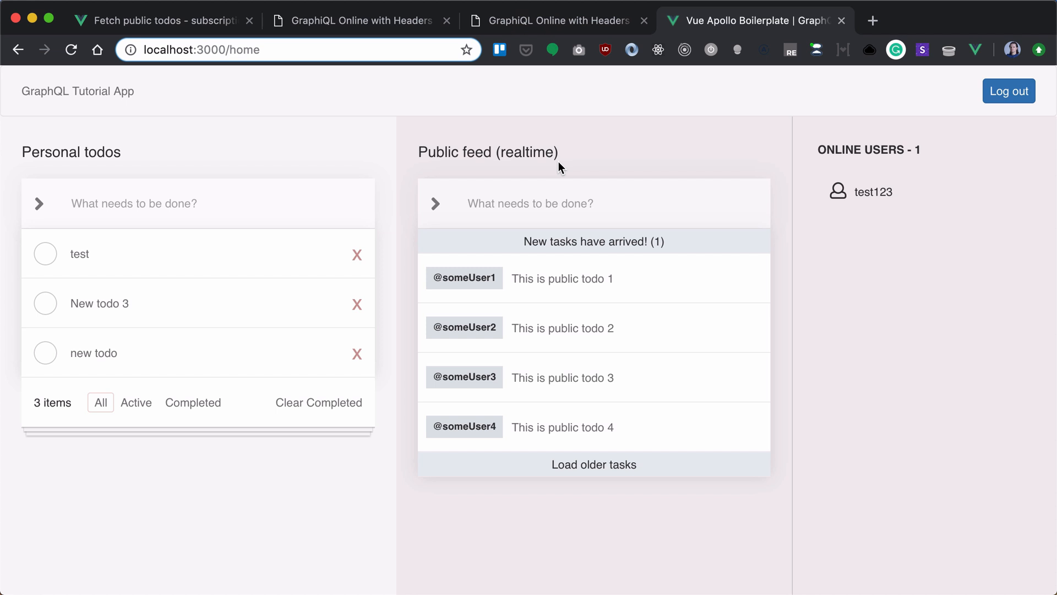
{"action": "mouse_move", "coordinate": [623, 370]}
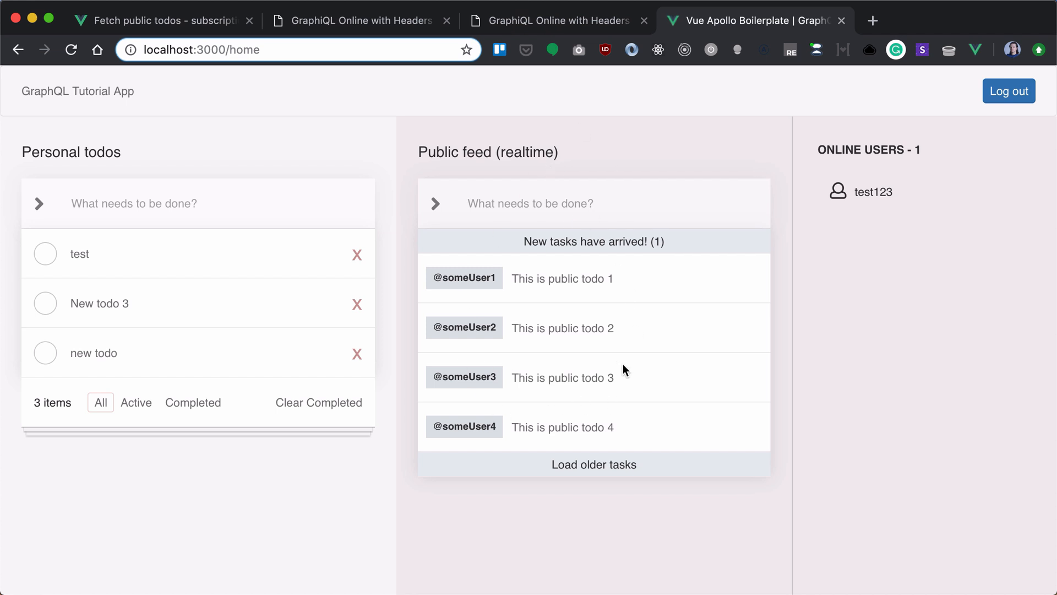
{"action": "mouse_move", "coordinate": [634, 273]}
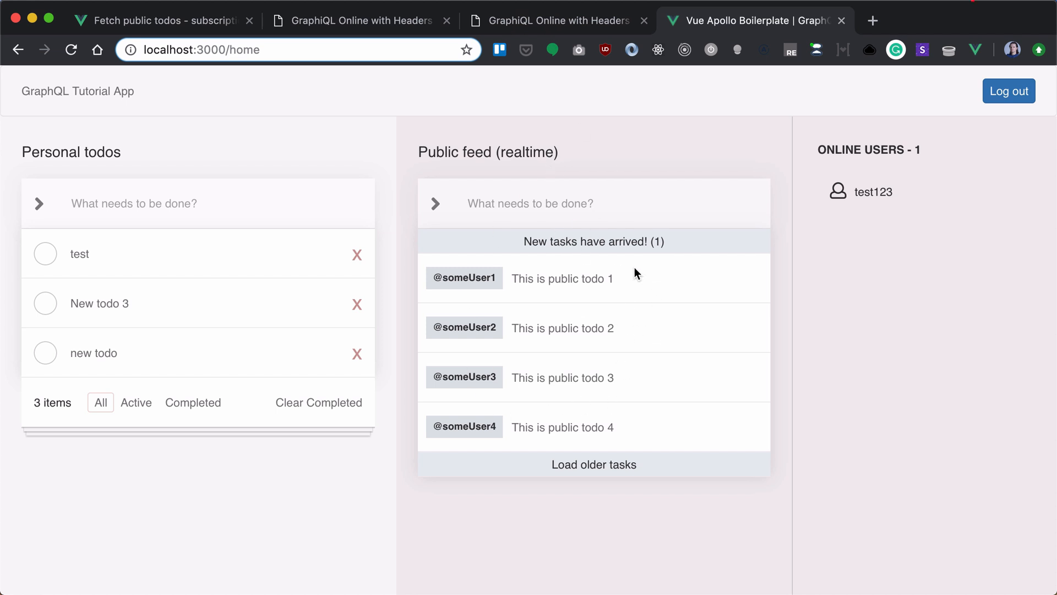
{"action": "mouse_move", "coordinate": [607, 245]}
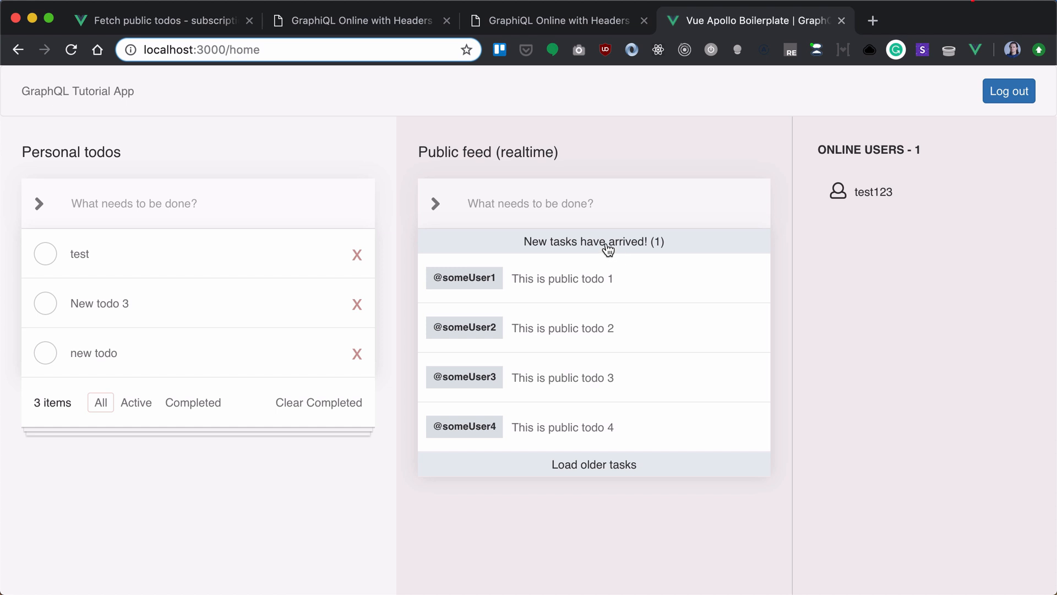
{"action": "mouse_move", "coordinate": [530, 216]}
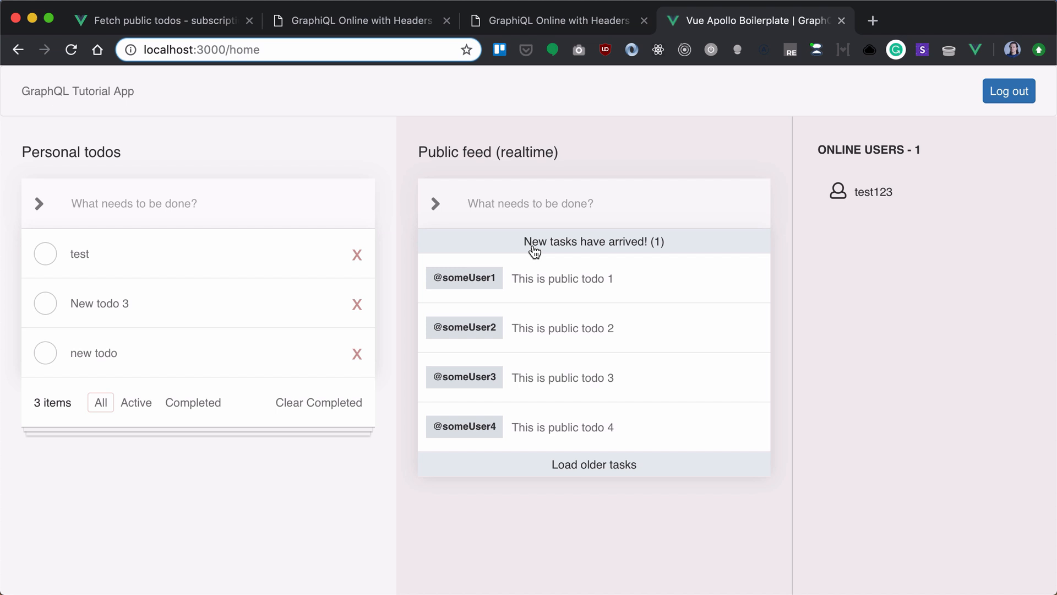
{"action": "mouse_move", "coordinate": [648, 244]}
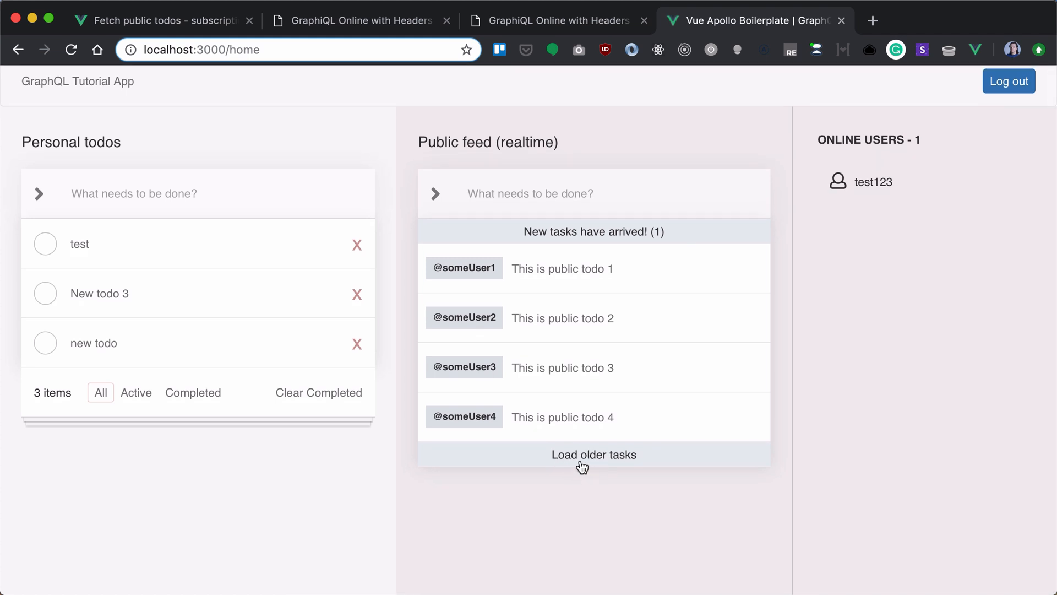
{"action": "mouse_move", "coordinate": [600, 464]}
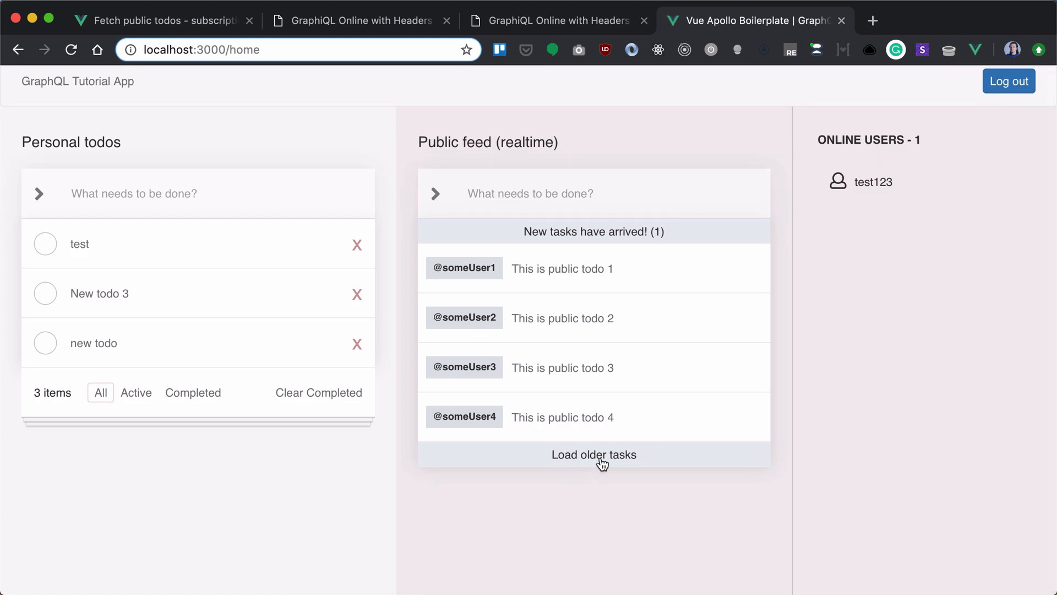
{"action": "mouse_move", "coordinate": [592, 257]}
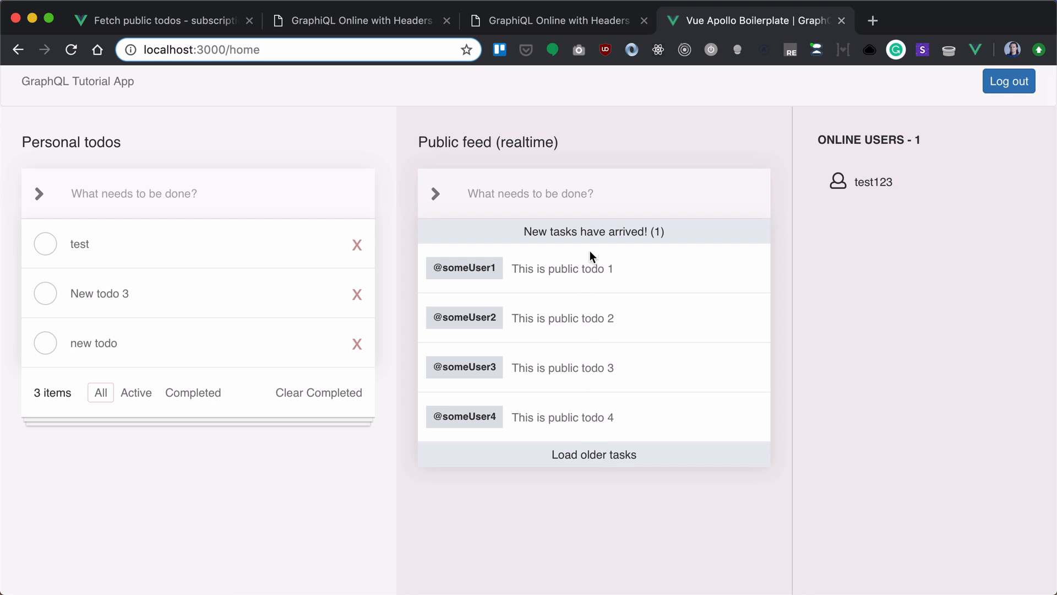
- Write subscription notifyNewPublicTodos querying todos filtered where is_public _eq true
{"action": "left_click", "coordinate": [360, 20]}
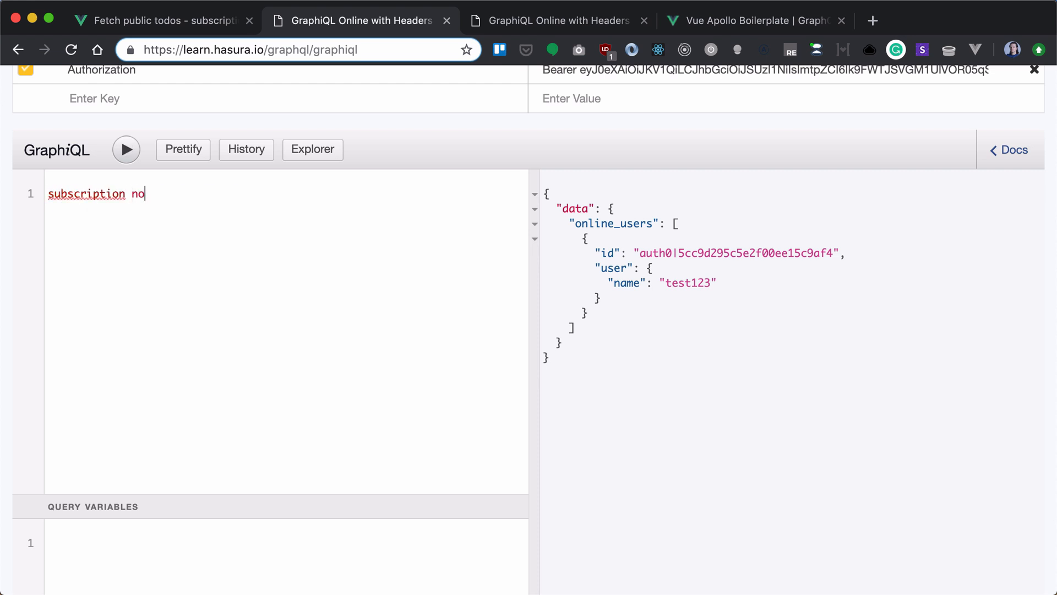
{"action": "type", "text": "tifyN"}
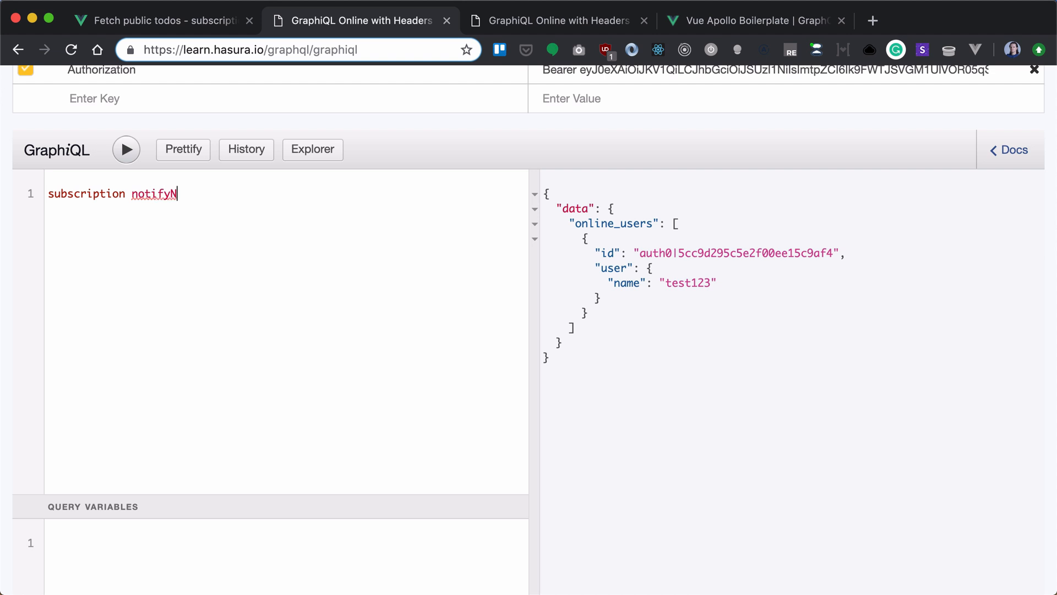
{"action": "type", "text": "ewPublicT"}
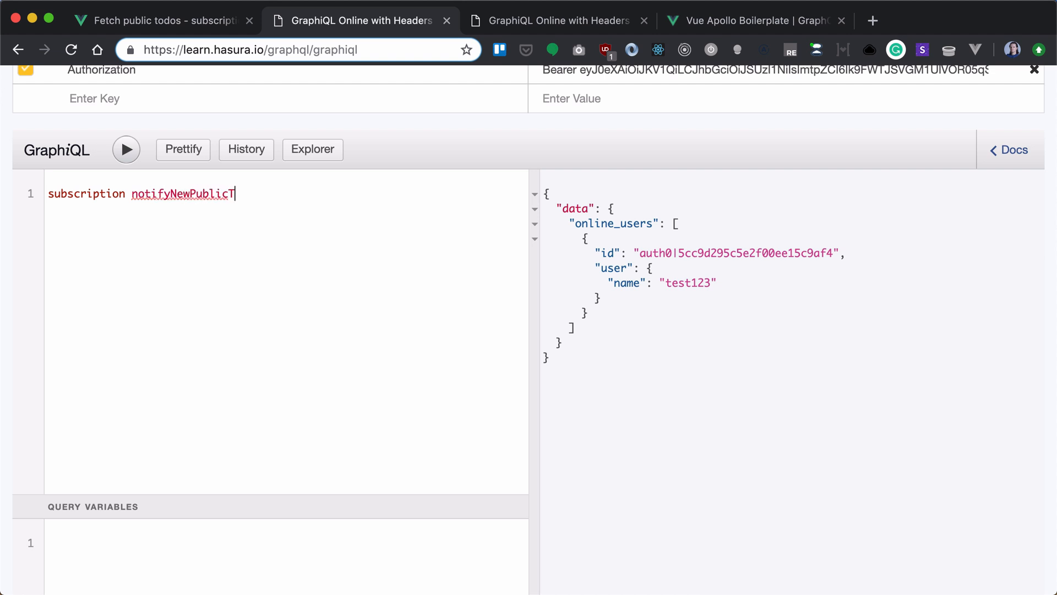
{"action": "type", "text": "odos {}"}
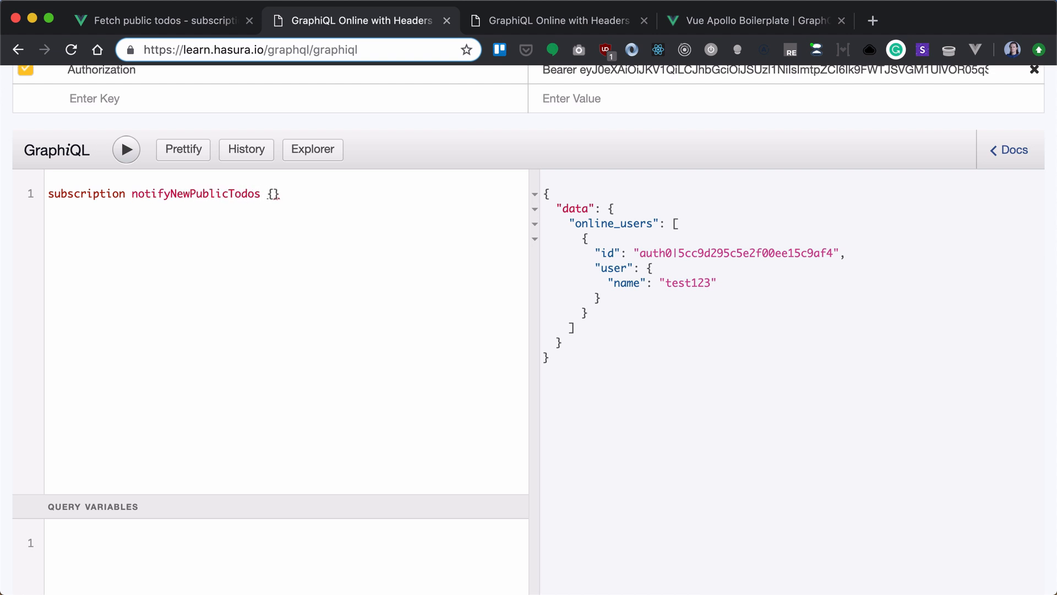
{"action": "type", "text": "todos"}
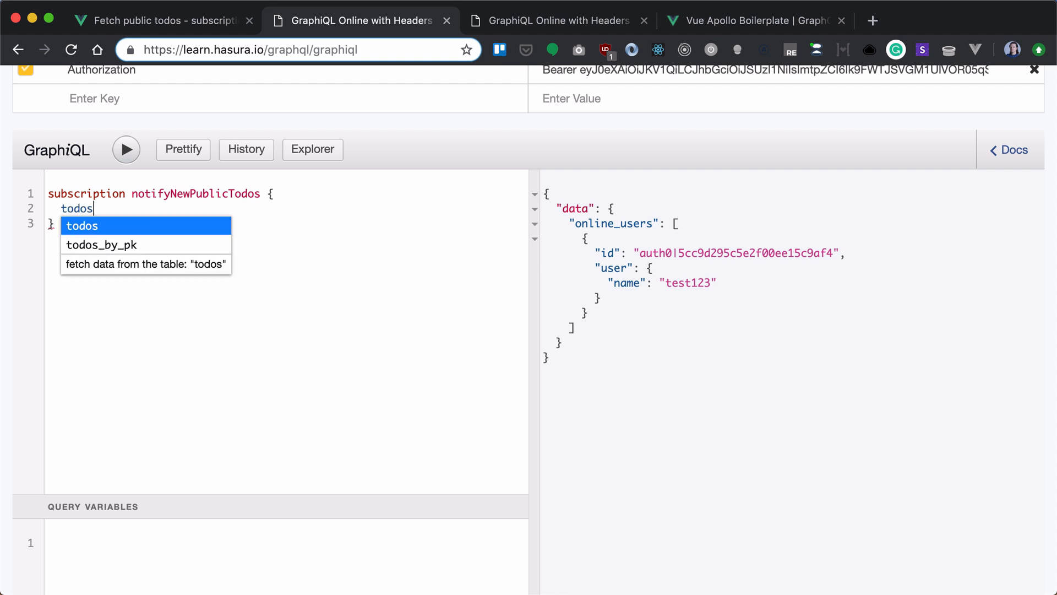
{"action": "type", "text": "(where:"}
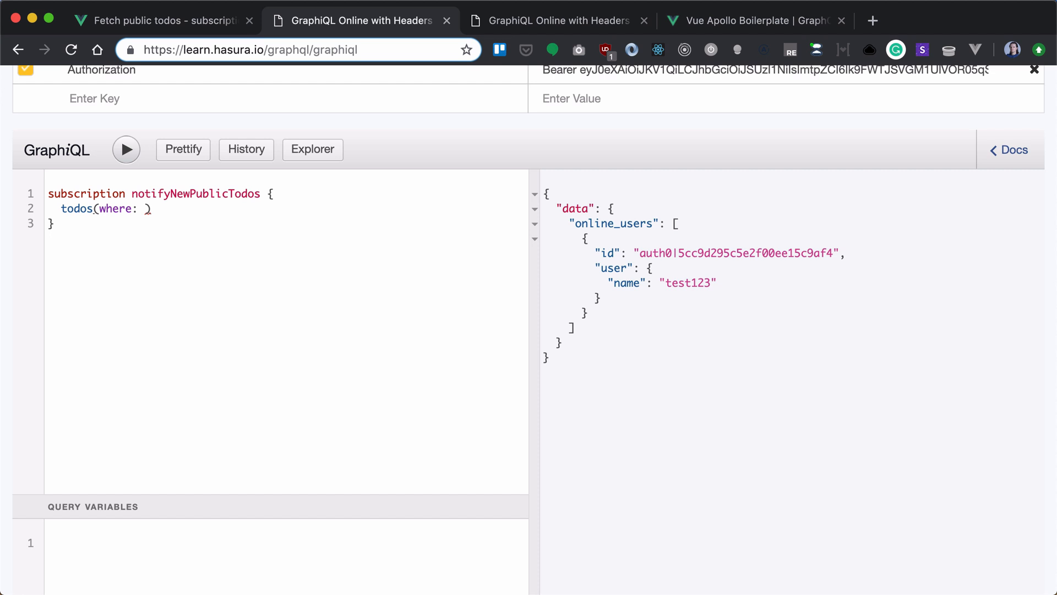
{"action": "type", "text": "{ is_public"}
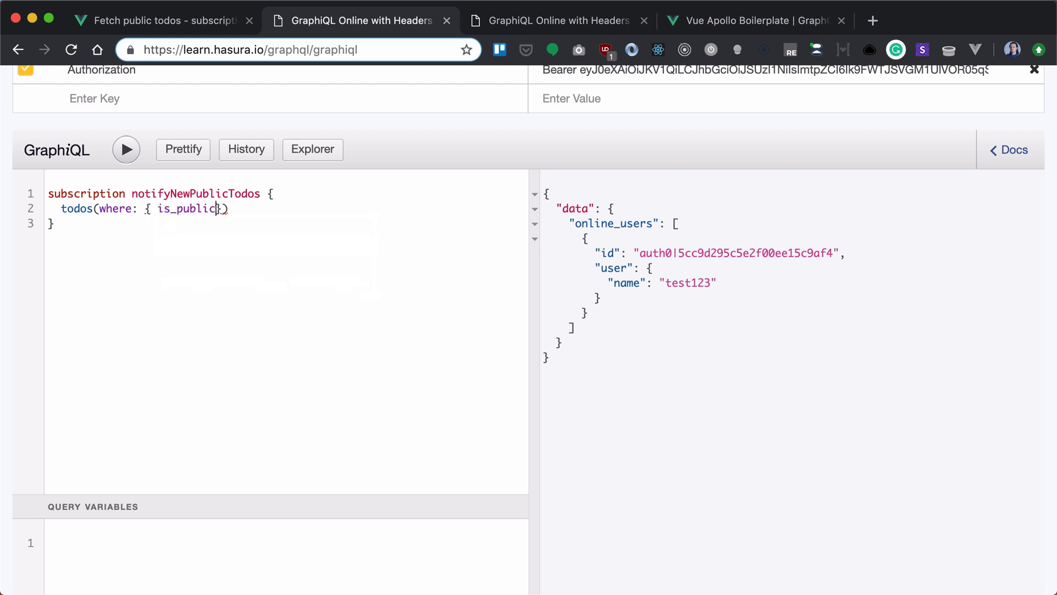
{"action": "type", "text": ": { _eq:true"}
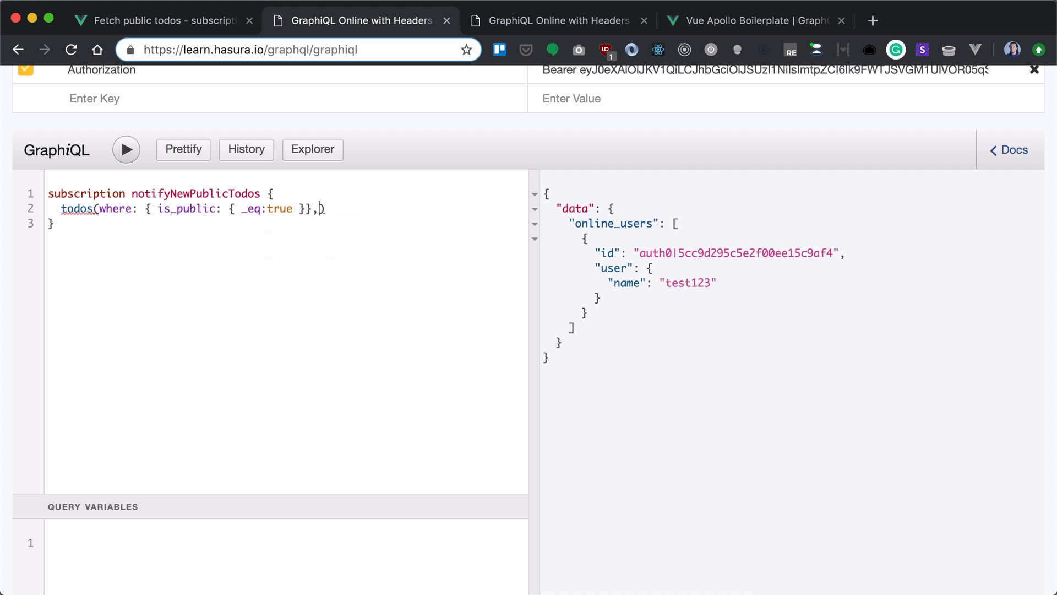
- Order the todos by created_at descending and limit the result to 1
{"action": "type", "text": ", order_by: { }"}
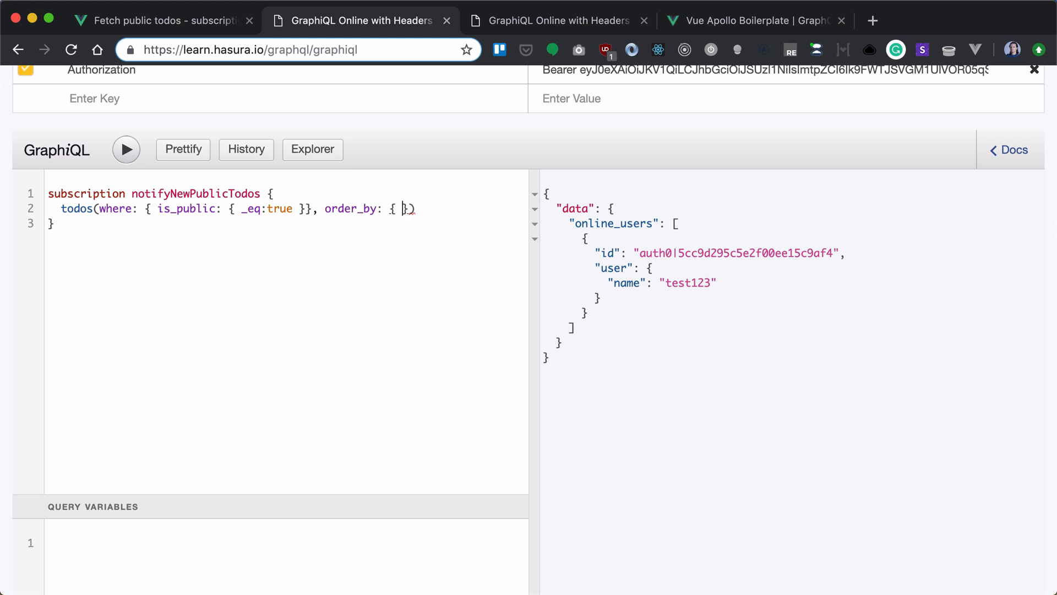
{"action": "type", "text": "created_at: desc"}
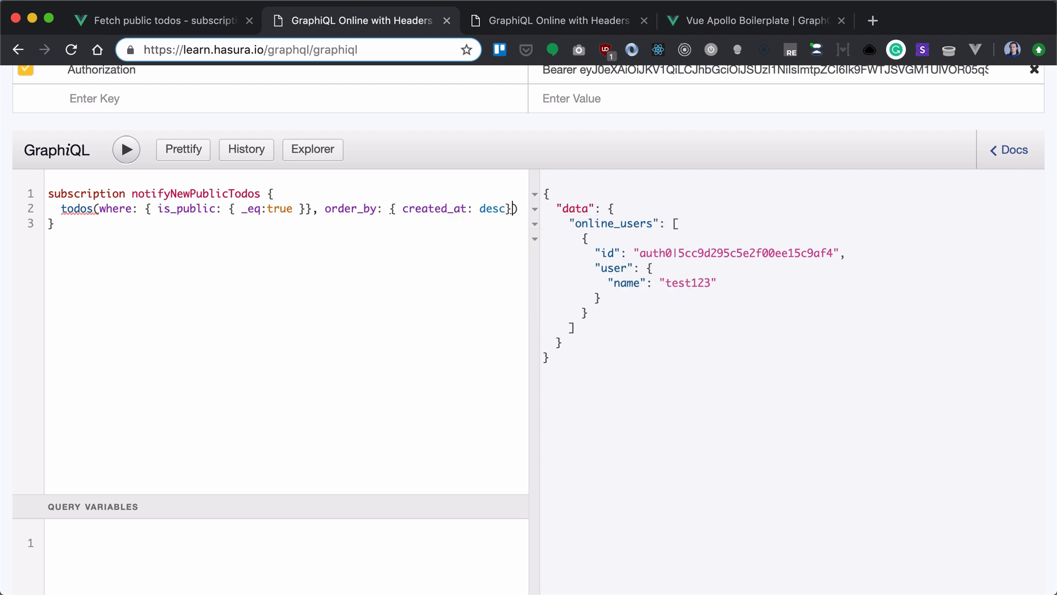
{"action": "type", "text": ", limit: 1"}
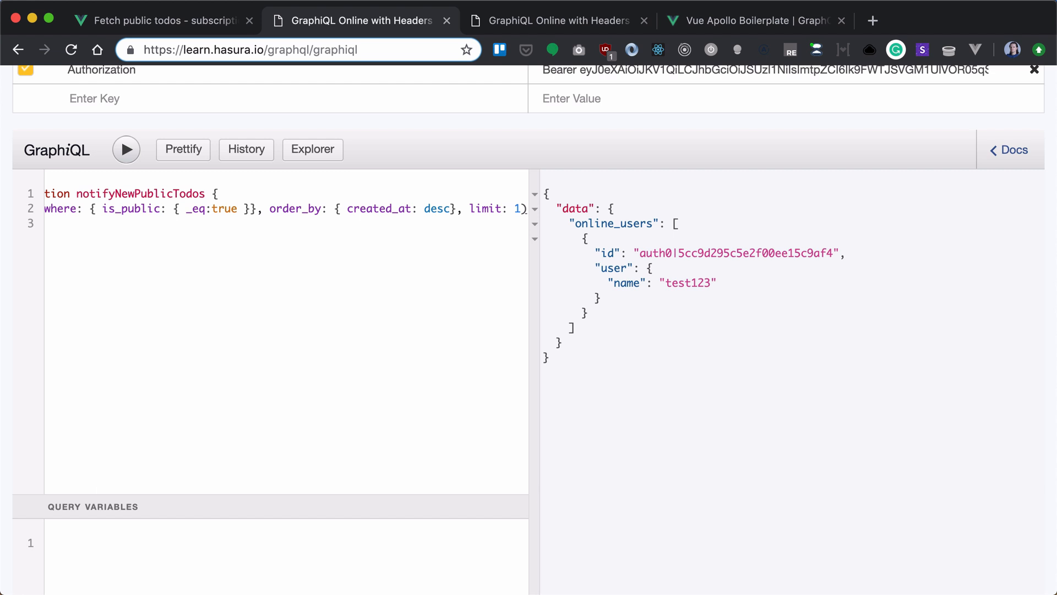
- Return id, title, user { name } and created_at, then execute the subscription
{"action": "left_click", "coordinate": [182, 149]}
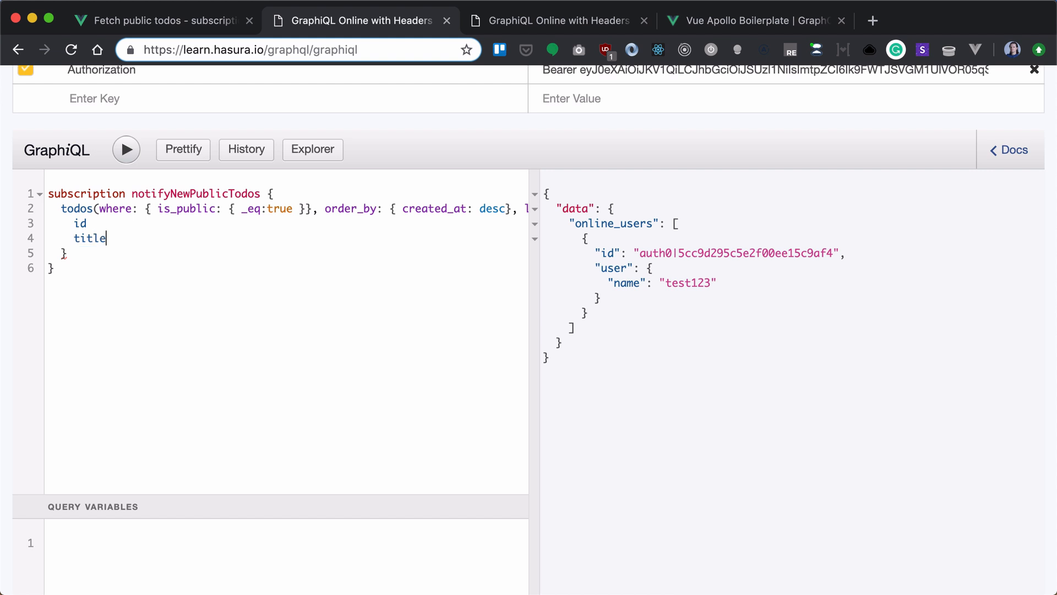
{"action": "type", "text": "created_at"}
{"action": "type", "text": "u"}
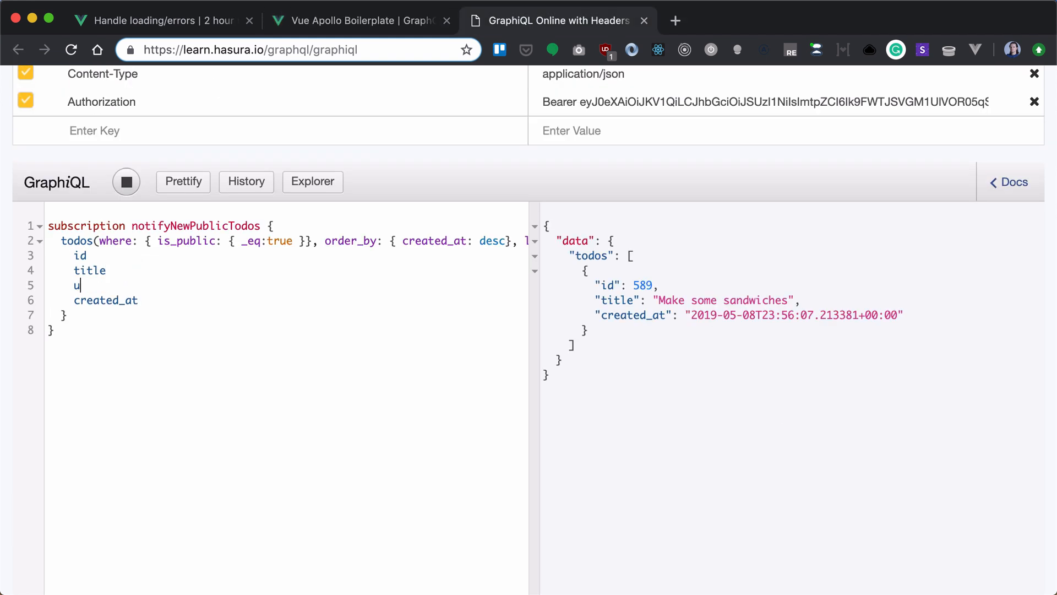
{"action": "type", "text": "ser {"}
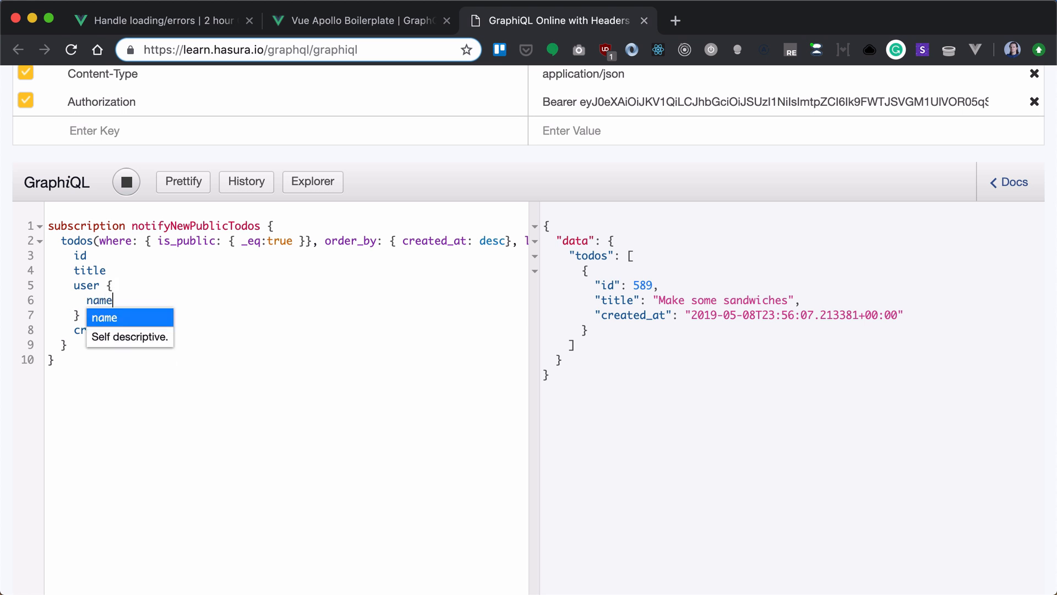
{"action": "left_click", "coordinate": [126, 181]}
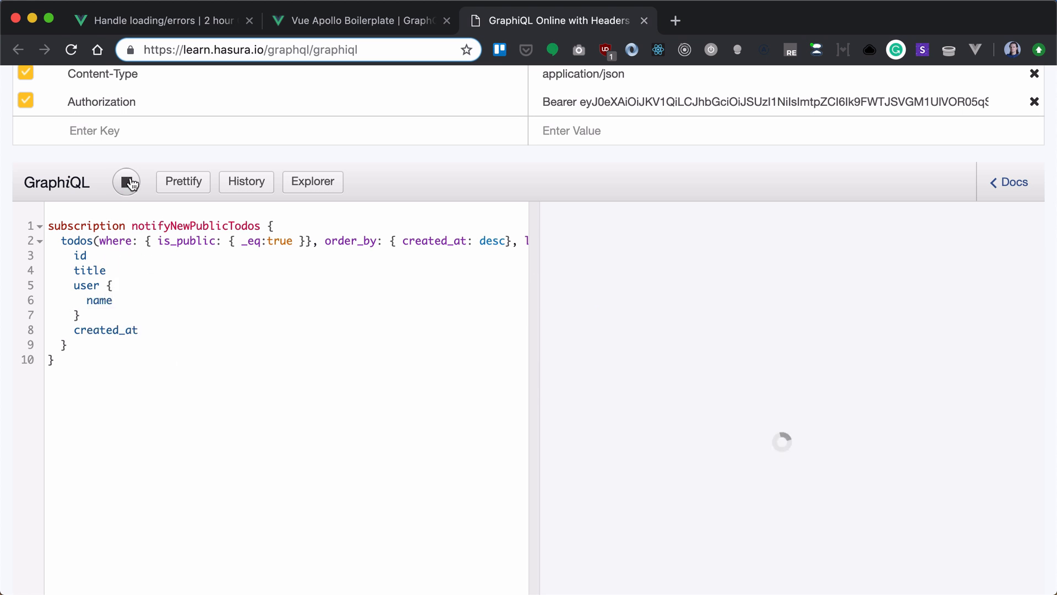
{"action": "left_click", "coordinate": [126, 182]}
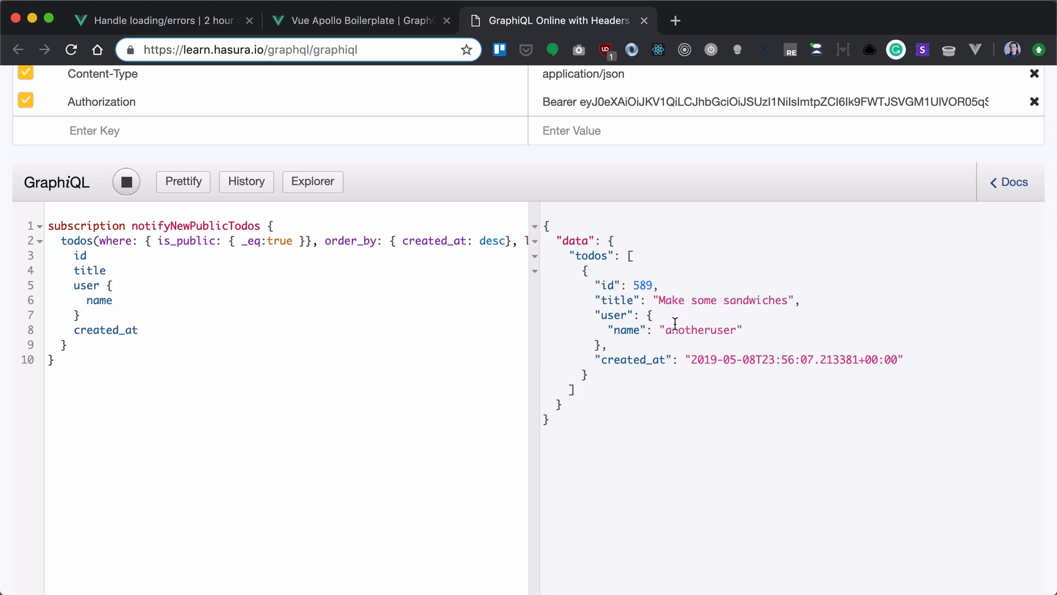
{"action": "left_click", "coordinate": [357, 19]}
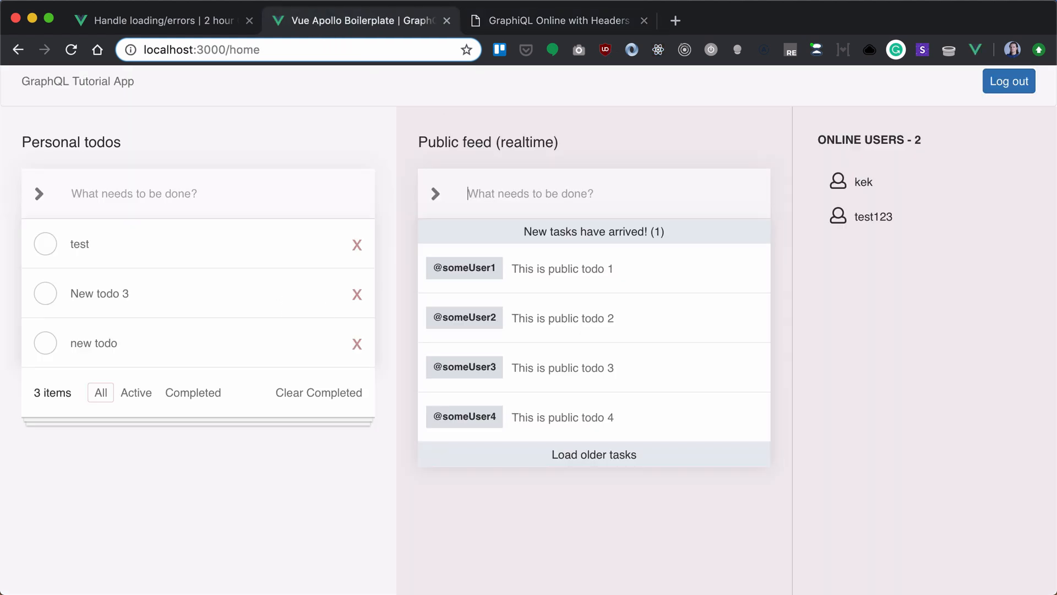
- Switch back to GraphiQL to see the newest public todo "test" by test123
{"action": "left_click", "coordinate": [558, 20]}
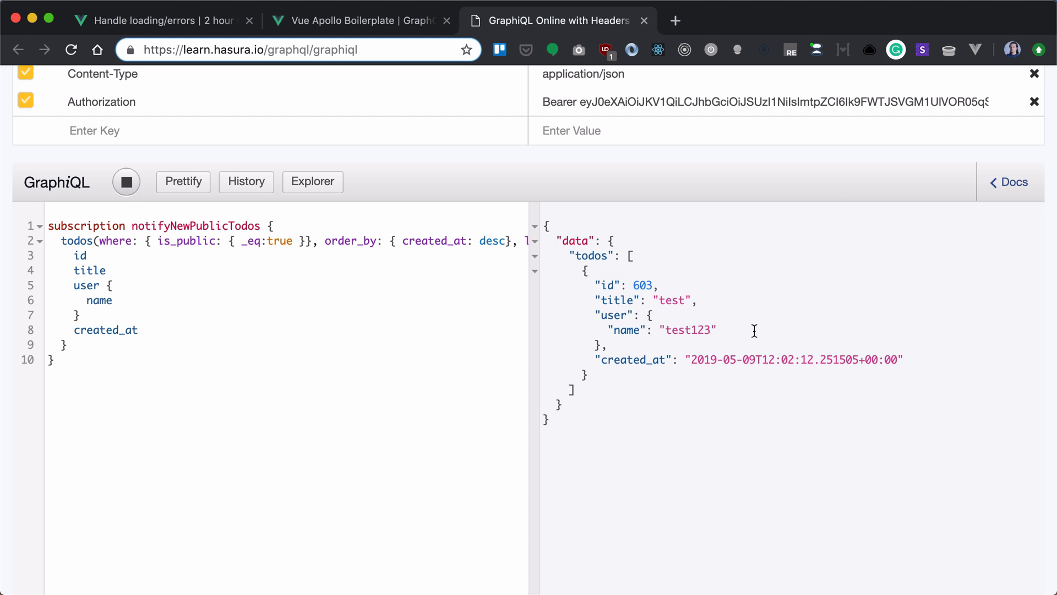